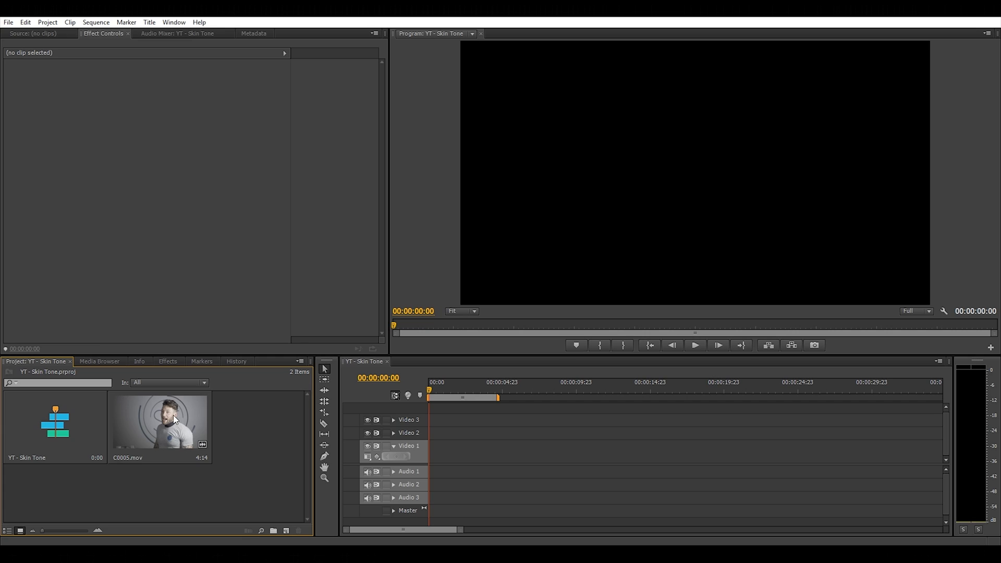
- Preview C0005.mov in the Source Monitor and place it on the sequence
{"action": "double_click", "coordinate": [159, 419]}
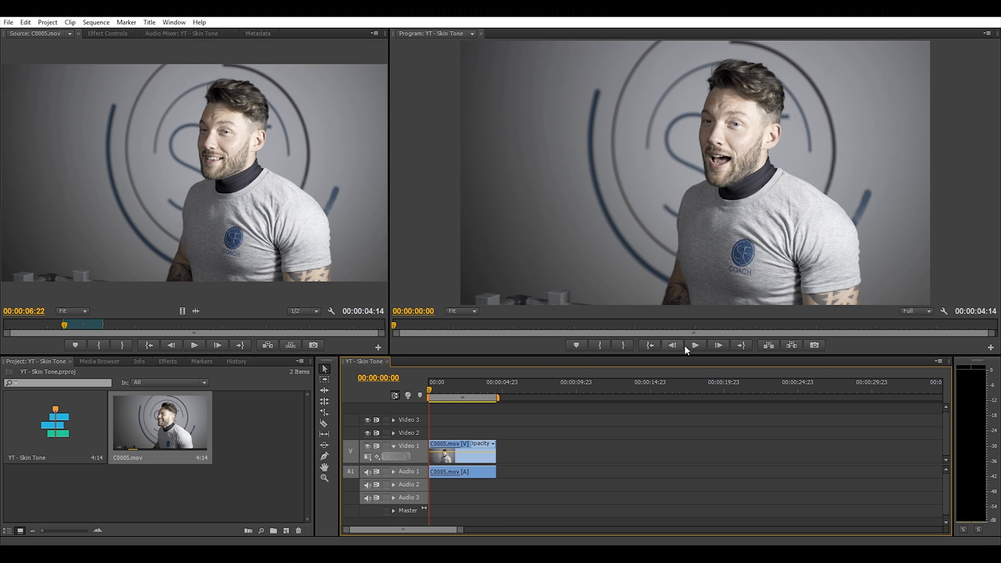
{"action": "left_click", "coordinate": [694, 345]}
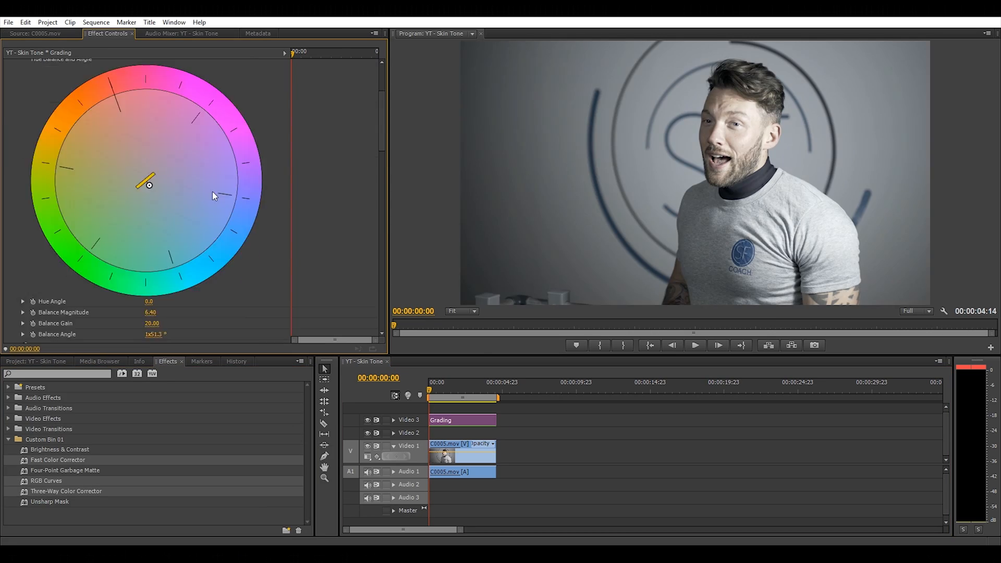
- Switch to the Project panel to list the clip, sequence and Grading layer
{"action": "left_click", "coordinate": [638, 446]}
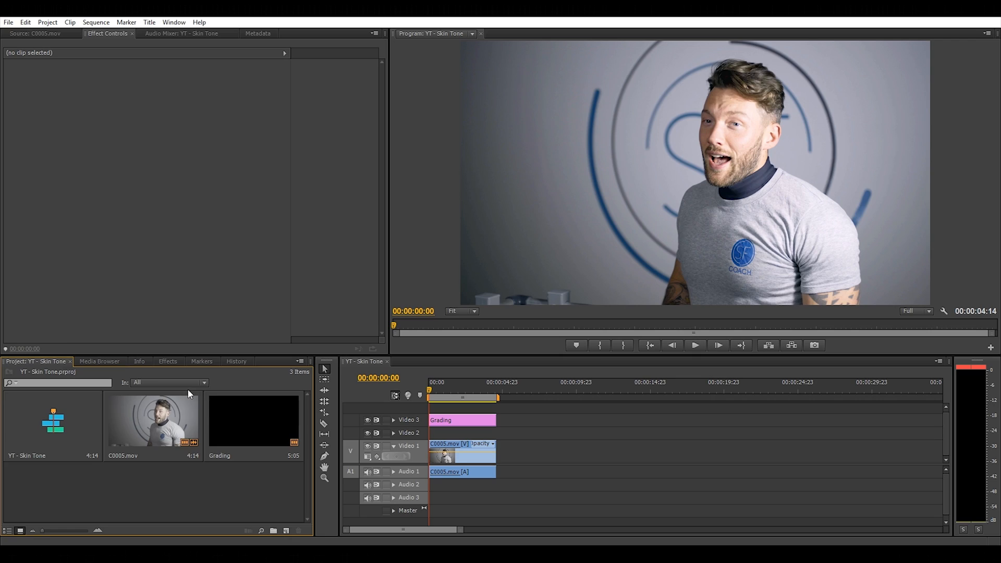
- Add Four-Point Garbage Matte to C0005.mov and view its Effect Controls
{"action": "left_click", "coordinate": [167, 361]}
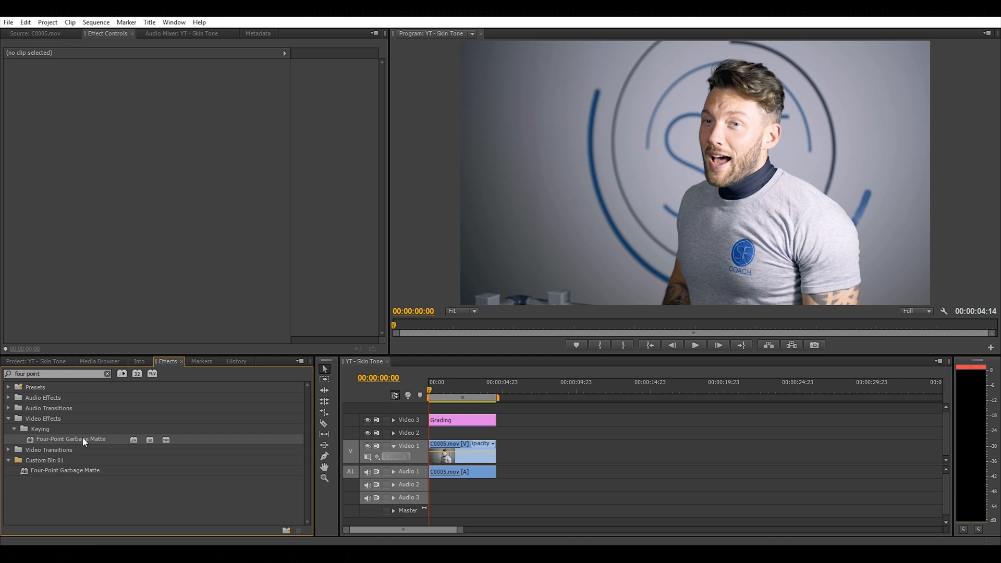
{"action": "mouse_move", "coordinate": [199, 423]}
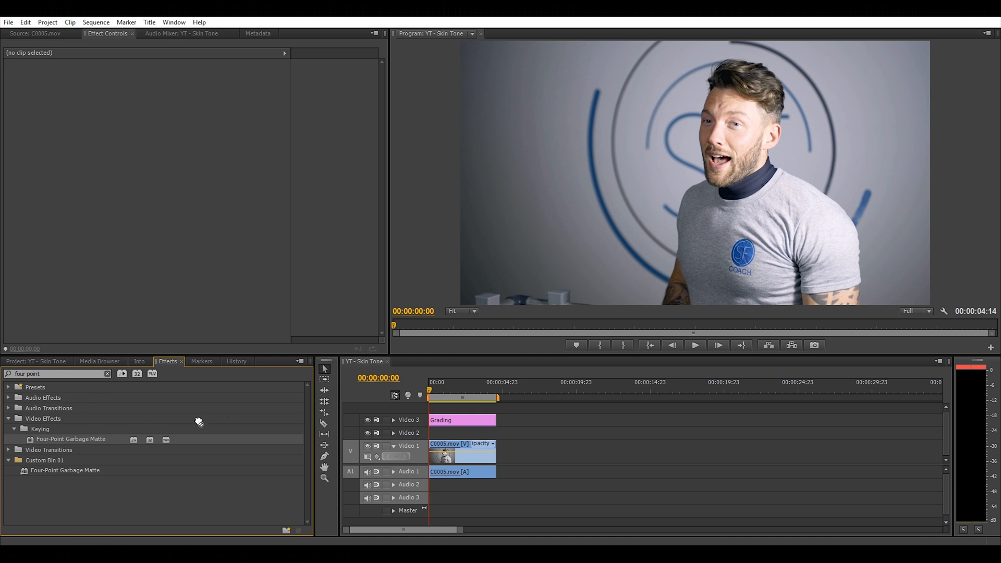
{"action": "left_click", "coordinate": [460, 454]}
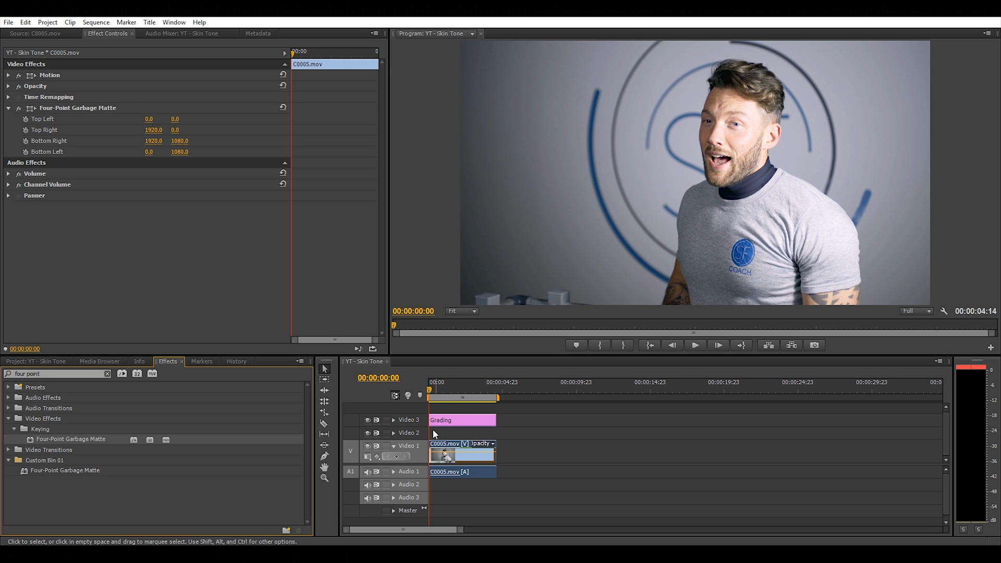
{"action": "mouse_move", "coordinate": [131, 44]}
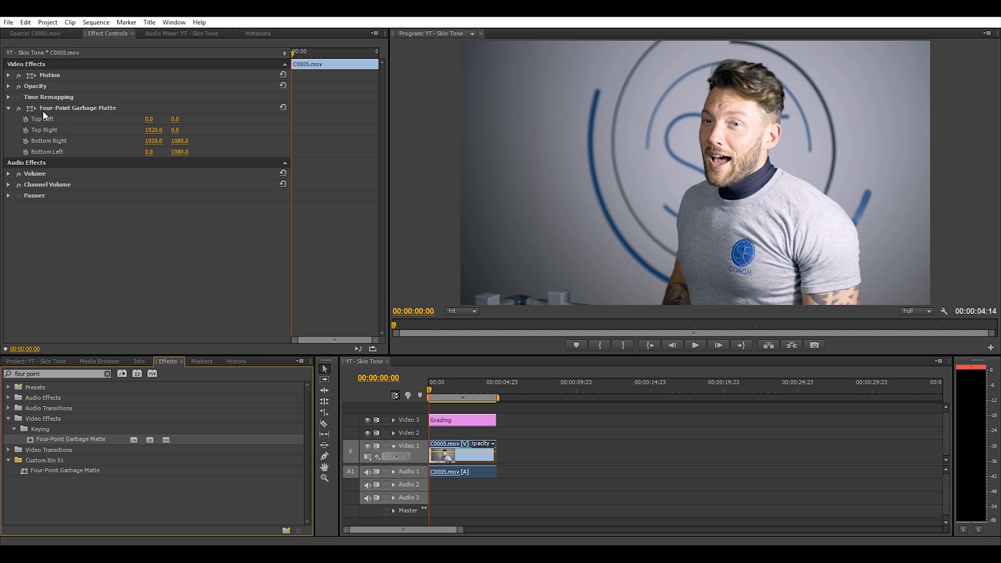
{"action": "mouse_move", "coordinate": [45, 114]}
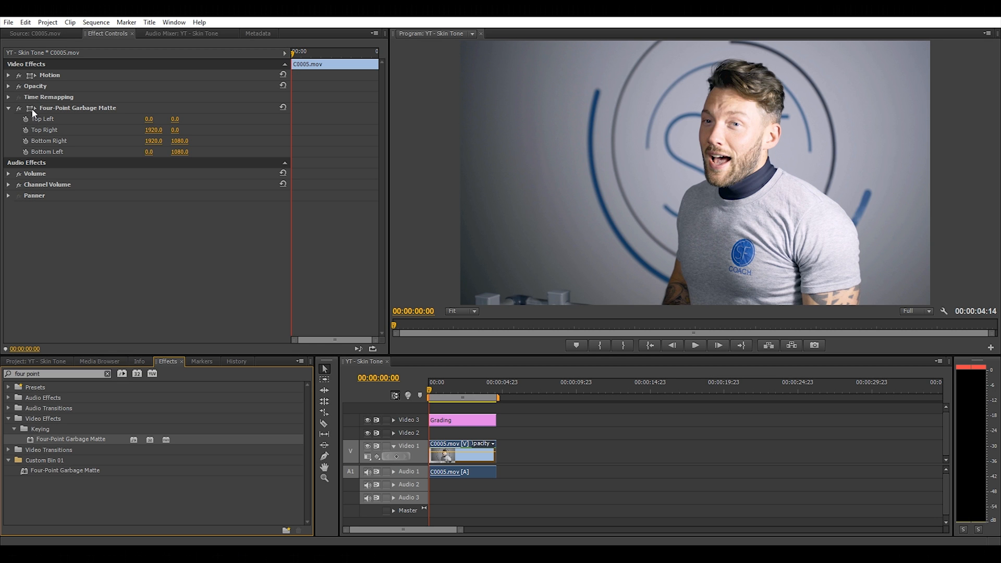
- Drag the four garbage matte corners onto the cheek, isolating a skin patch
{"action": "left_click", "coordinate": [78, 108]}
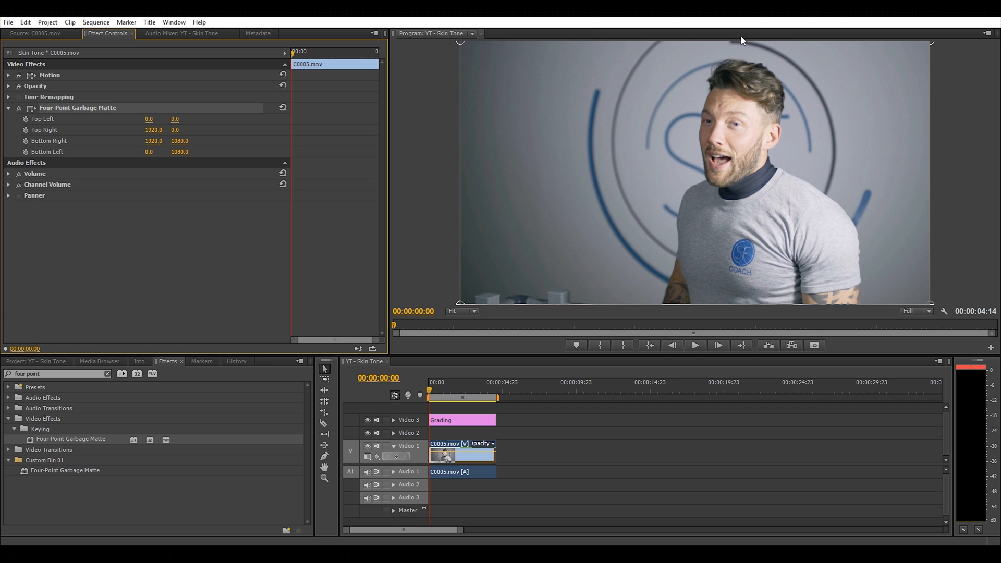
{"action": "mouse_move", "coordinate": [929, 306]}
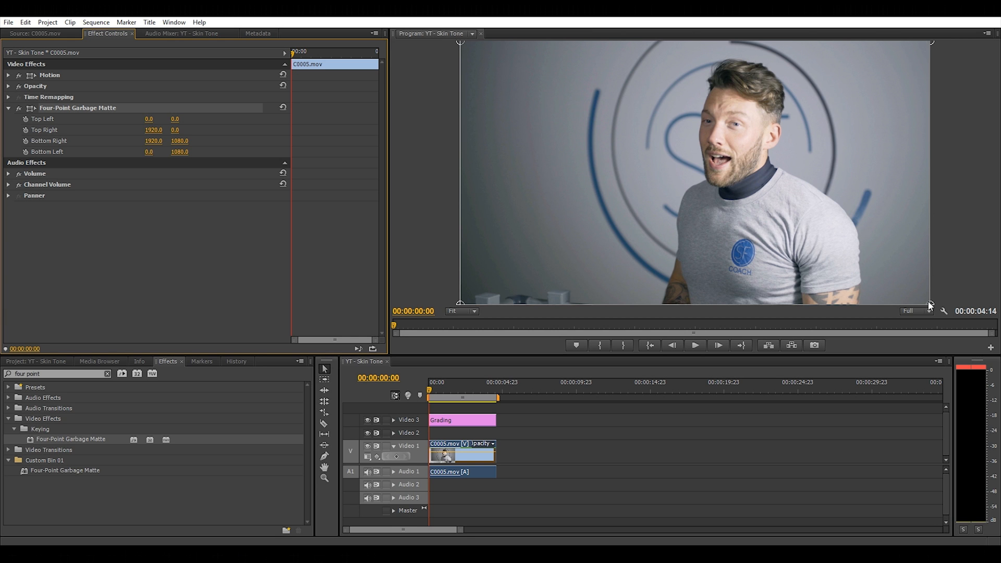
{"action": "left_click_drag", "start_coordinate": [459, 303], "coordinate": [532, 274]}
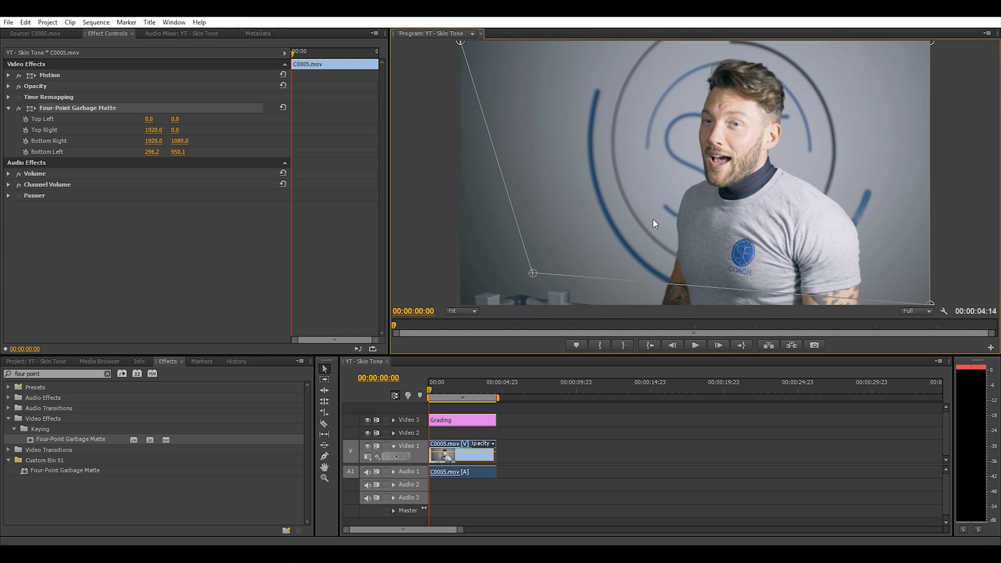
{"action": "left_click_drag", "start_coordinate": [532, 273], "coordinate": [731, 151]}
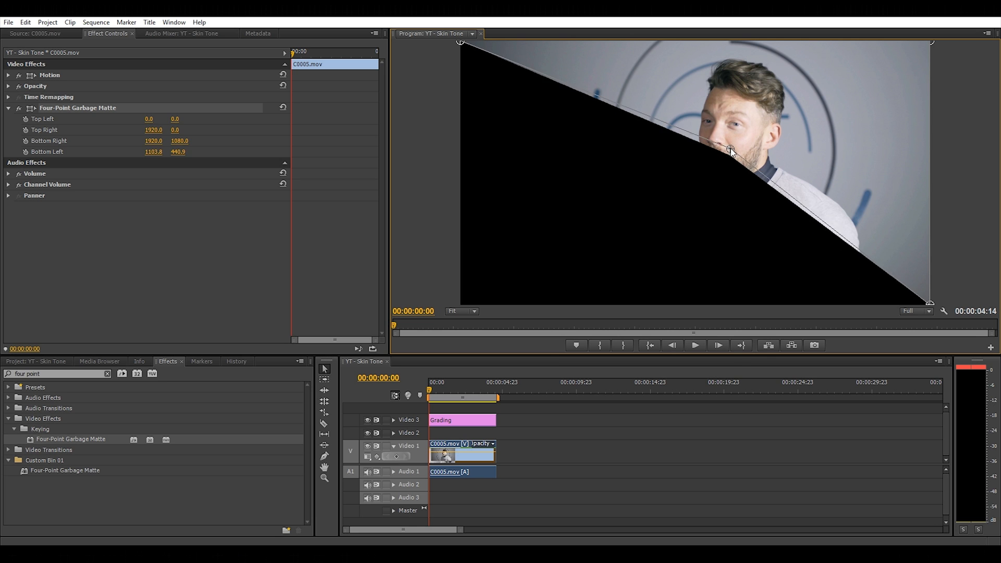
{"action": "left_click_drag", "start_coordinate": [930, 301], "coordinate": [828, 199]}
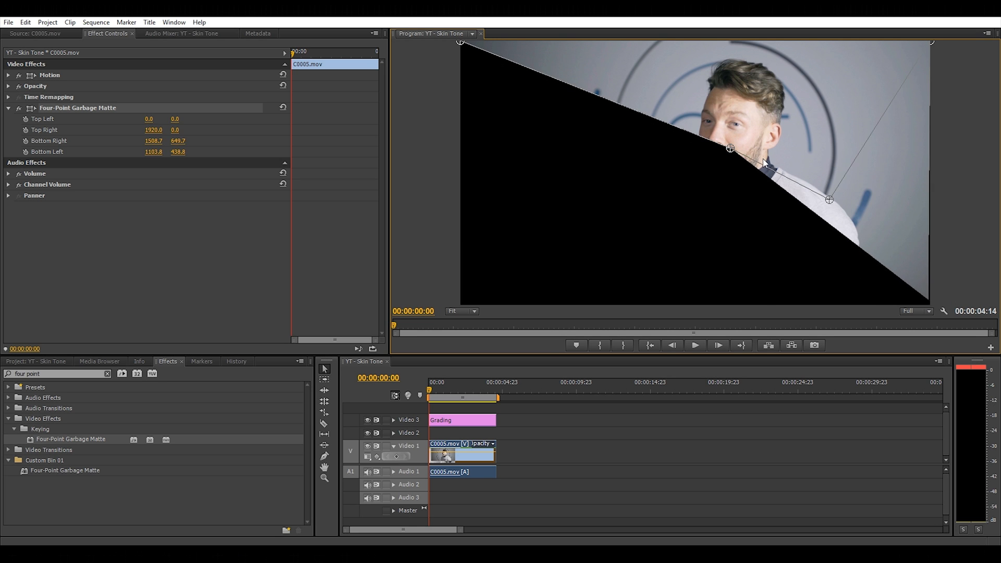
{"action": "left_click_drag", "start_coordinate": [829, 199], "coordinate": [750, 148]}
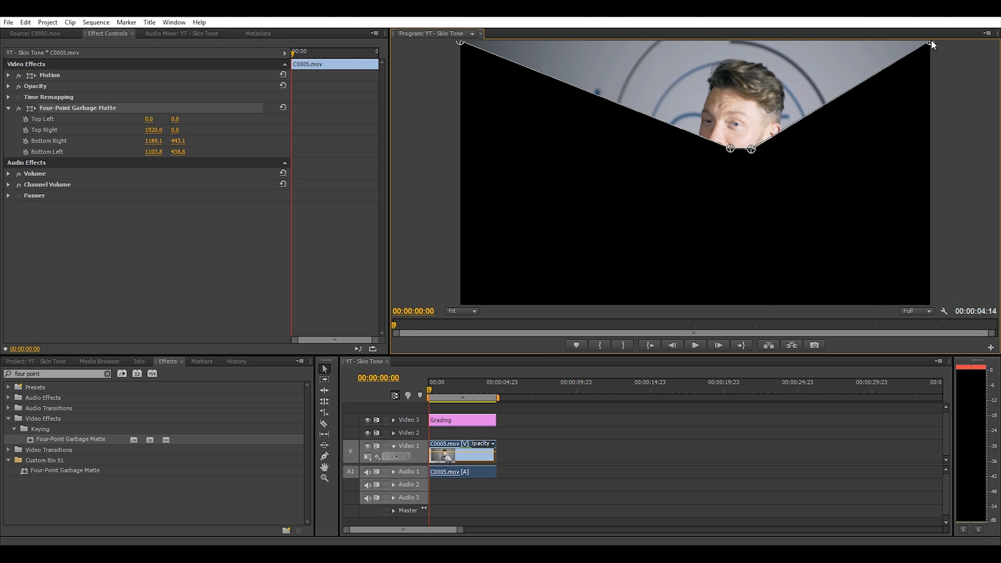
{"action": "left_click_drag", "start_coordinate": [930, 42], "coordinate": [762, 124]}
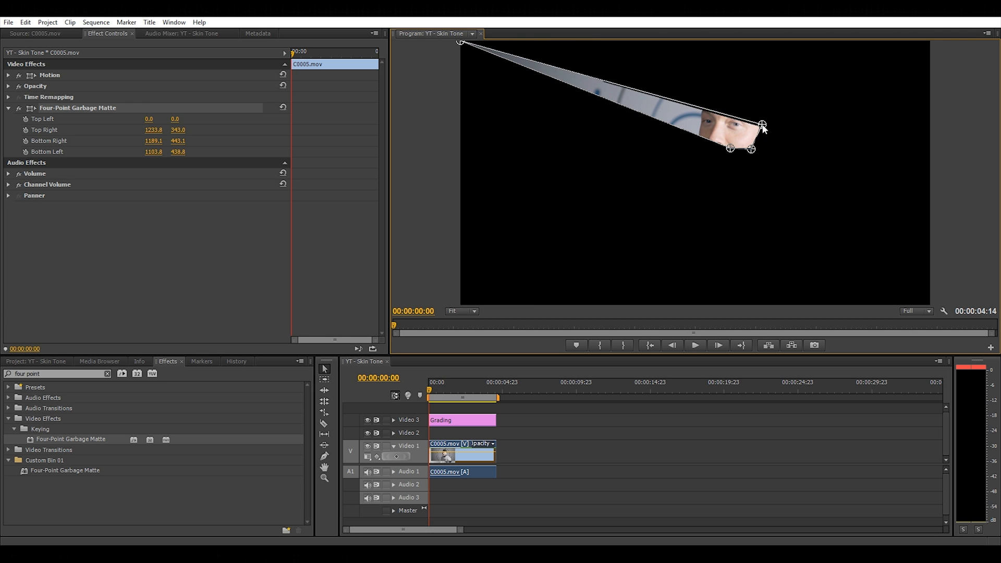
{"action": "left_click_drag", "start_coordinate": [460, 43], "coordinate": [467, 48]}
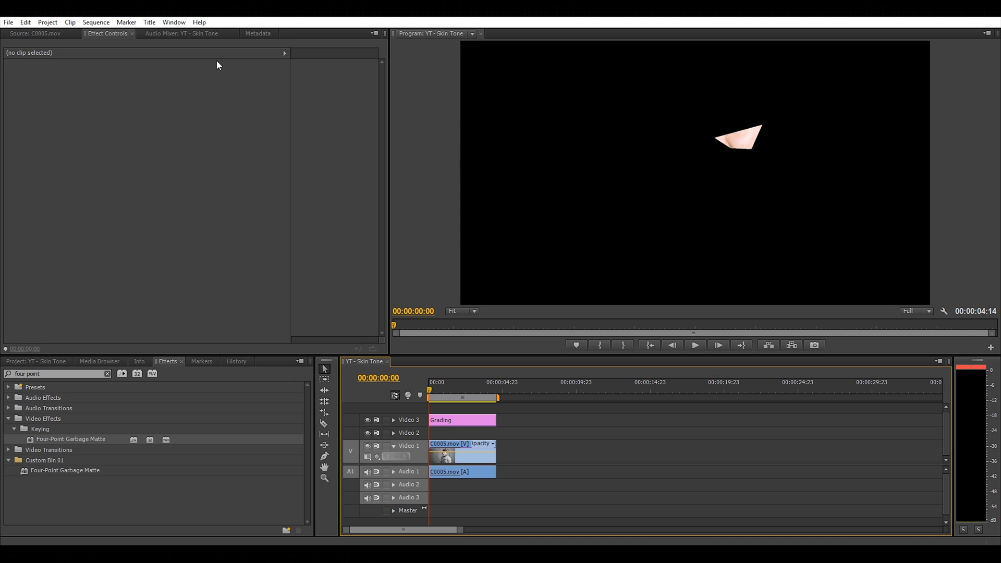
- Open a Reference Monitor from the Window menu and set it to Vectorscope
{"action": "left_click", "coordinate": [174, 22]}
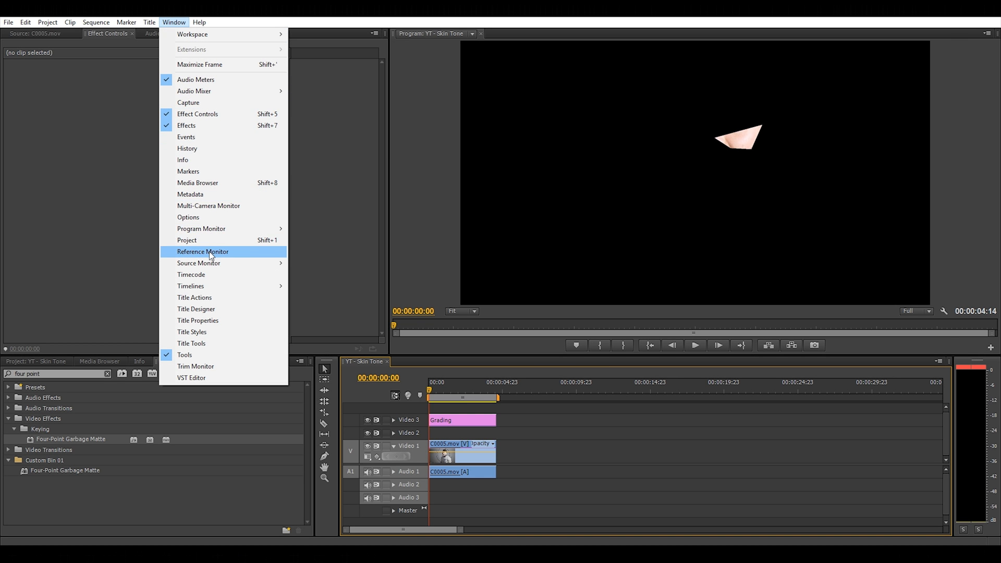
{"action": "left_click", "coordinate": [203, 251]}
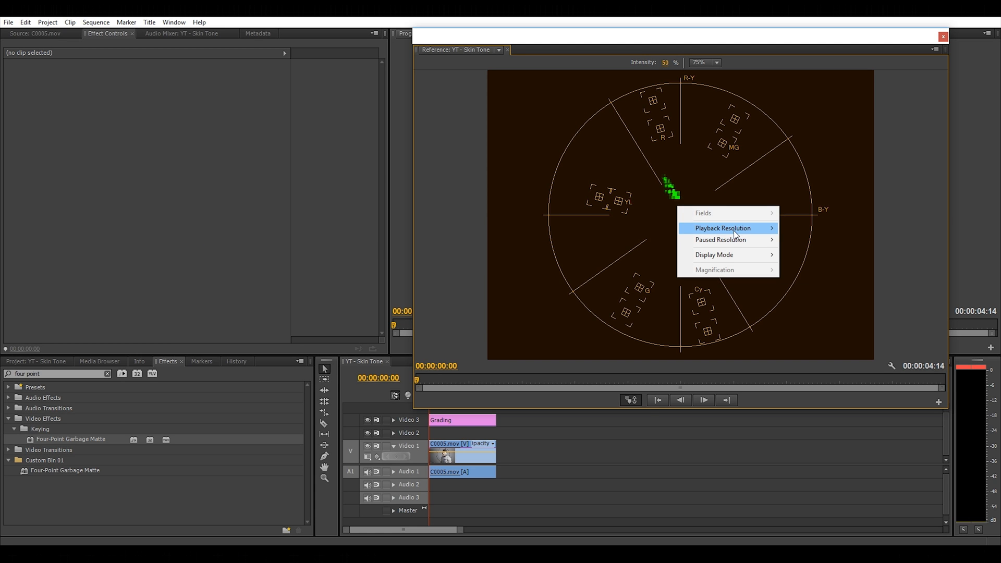
{"action": "mouse_move", "coordinate": [714, 255]}
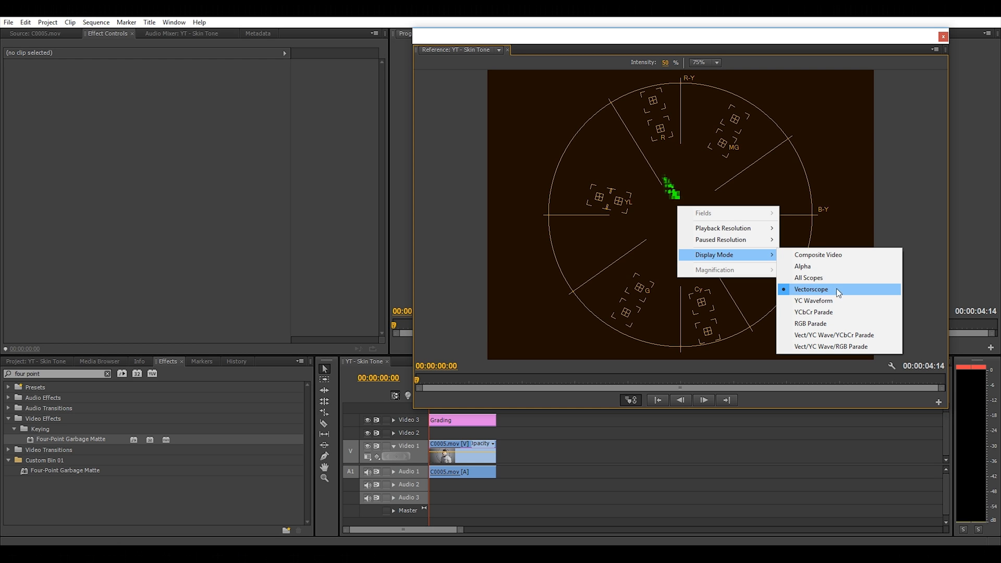
{"action": "left_click", "coordinate": [811, 289]}
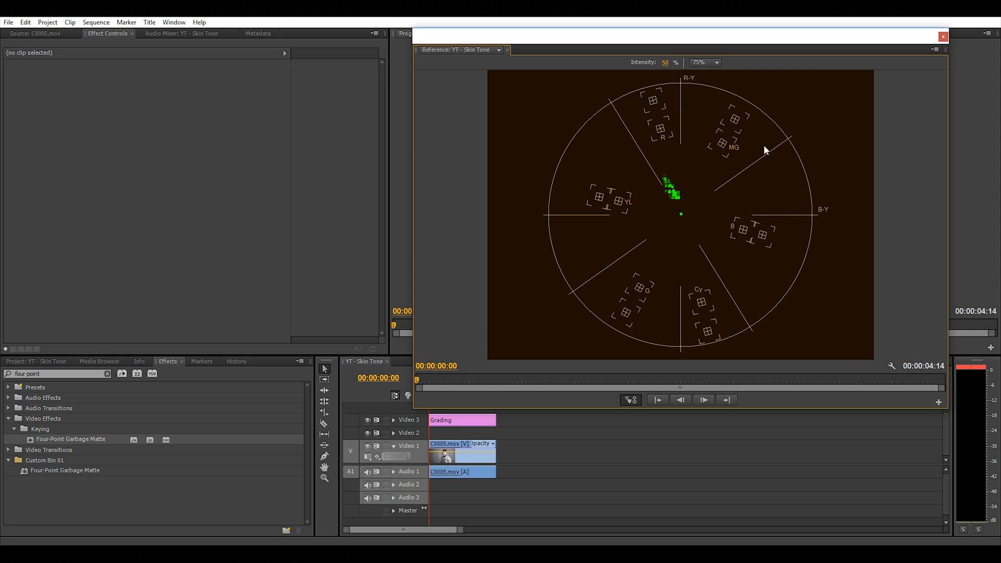
{"action": "mouse_move", "coordinate": [680, 212]}
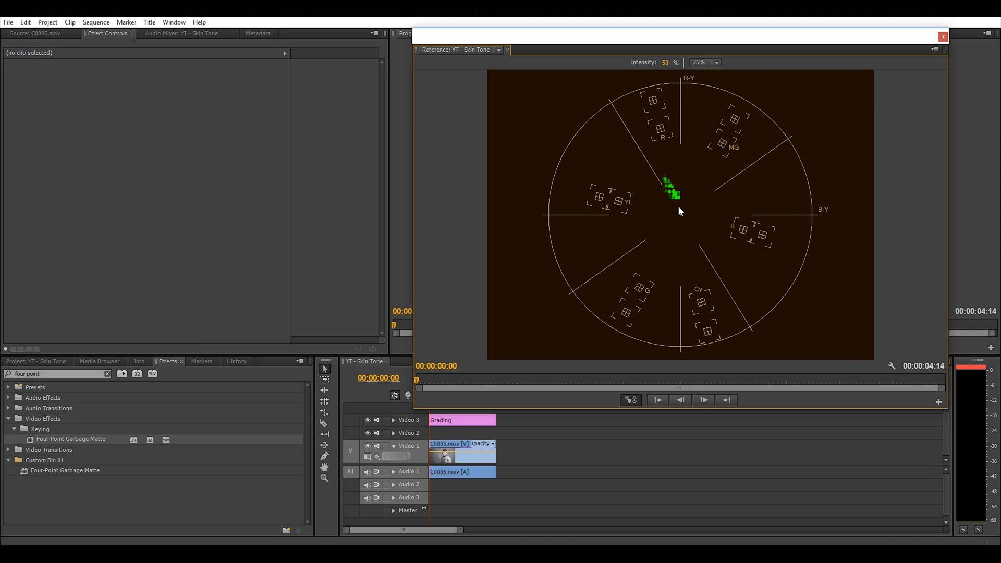
{"action": "mouse_move", "coordinate": [606, 106]}
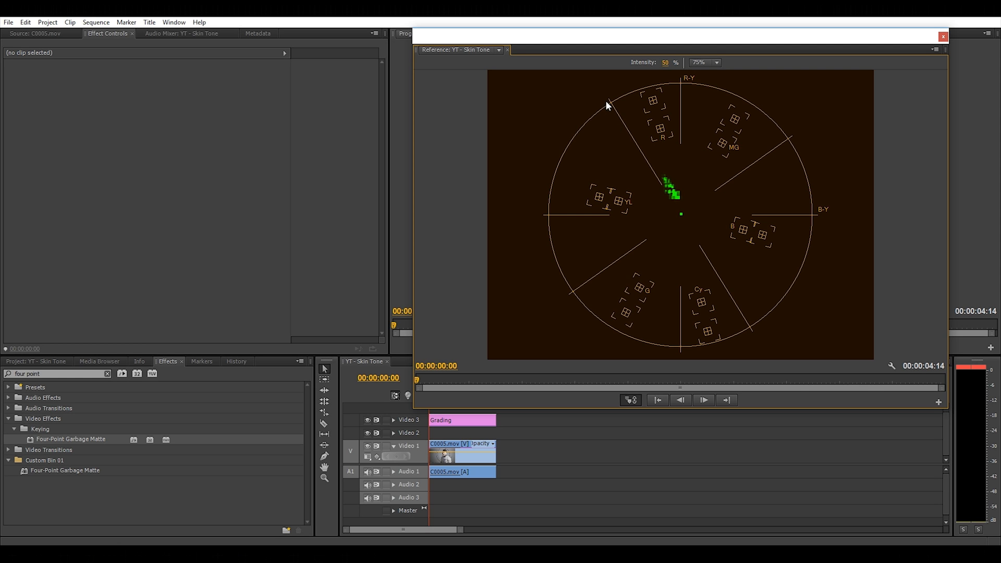
{"action": "mouse_move", "coordinate": [701, 250]}
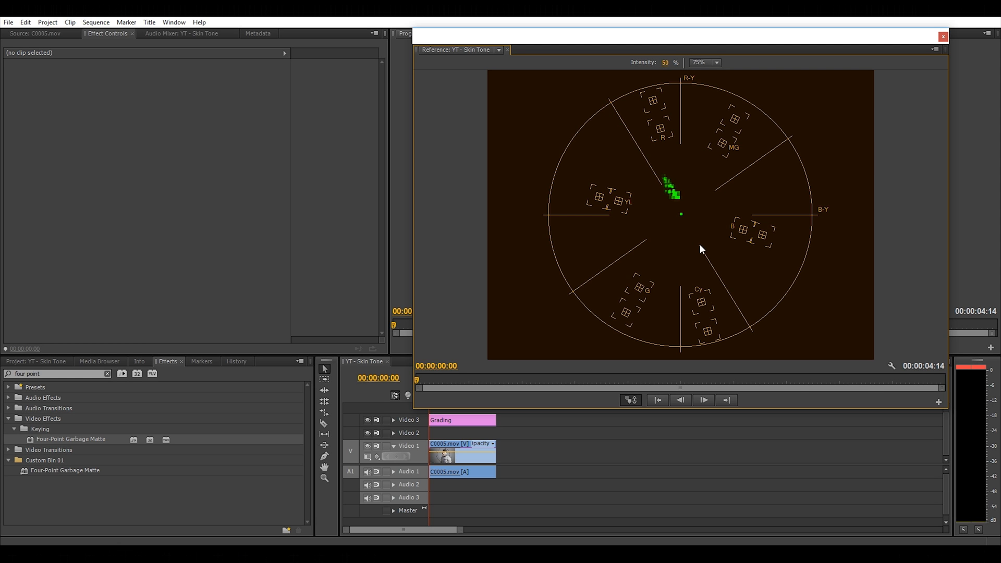
{"action": "mouse_move", "coordinate": [720, 268]}
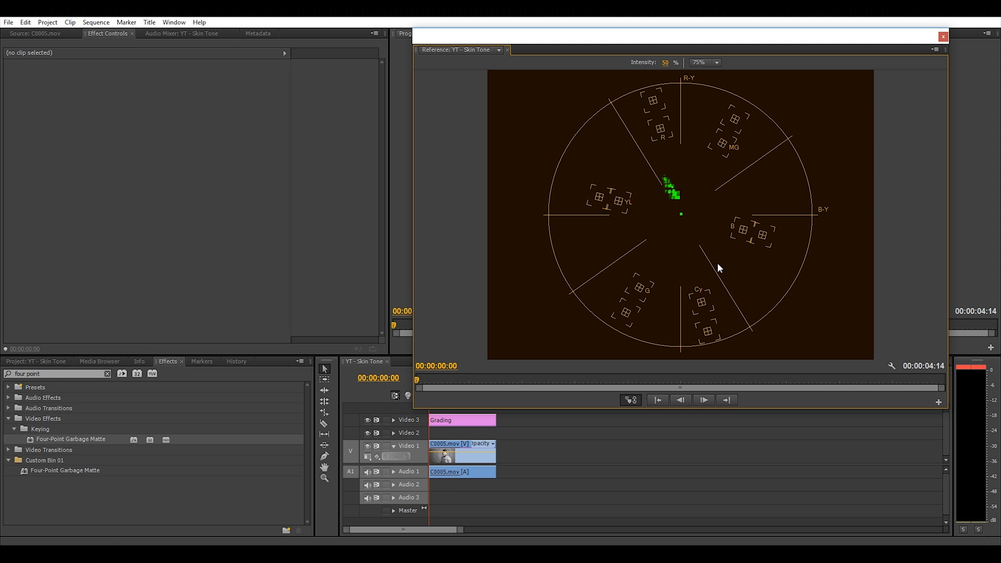
{"action": "mouse_move", "coordinate": [669, 183]}
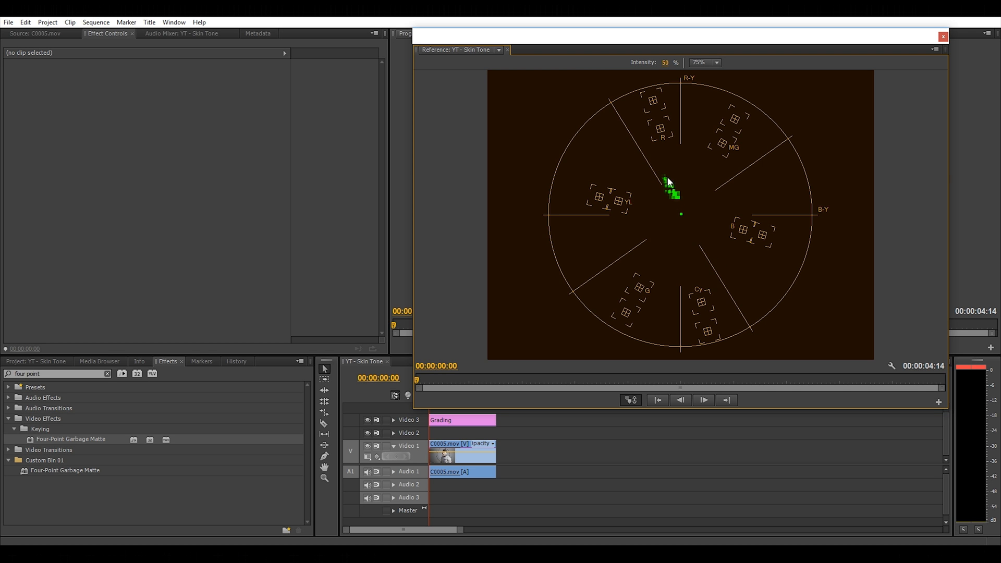
{"action": "mouse_move", "coordinate": [657, 190]}
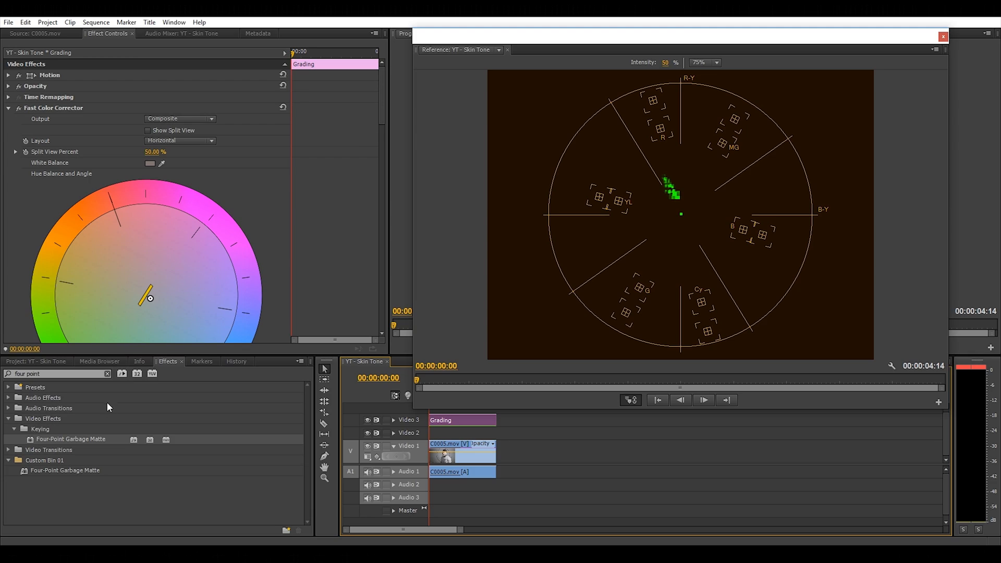
- Search the Effects panel for 'fast color'
{"action": "left_click", "coordinate": [107, 373]}
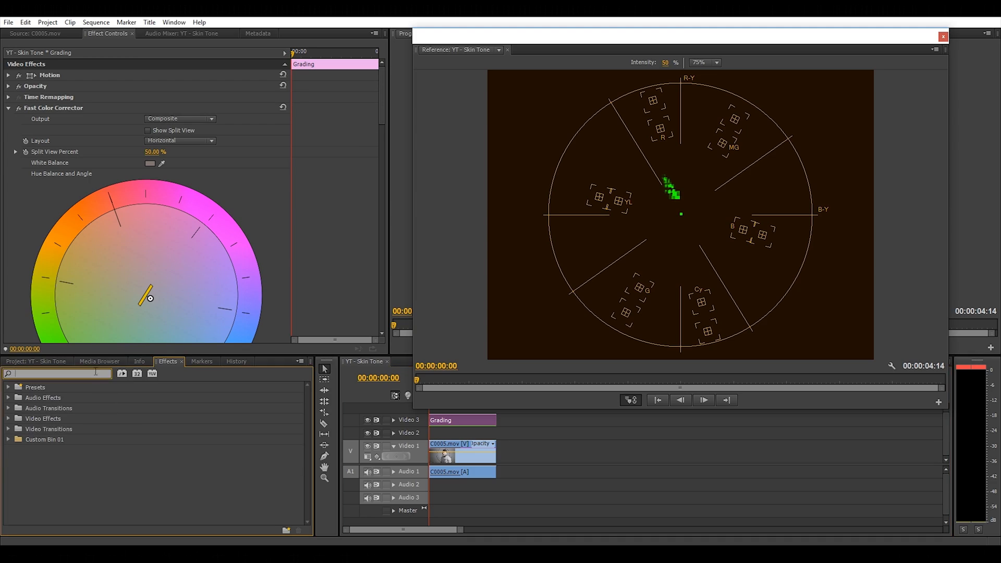
{"action": "type", "text": "fas"}
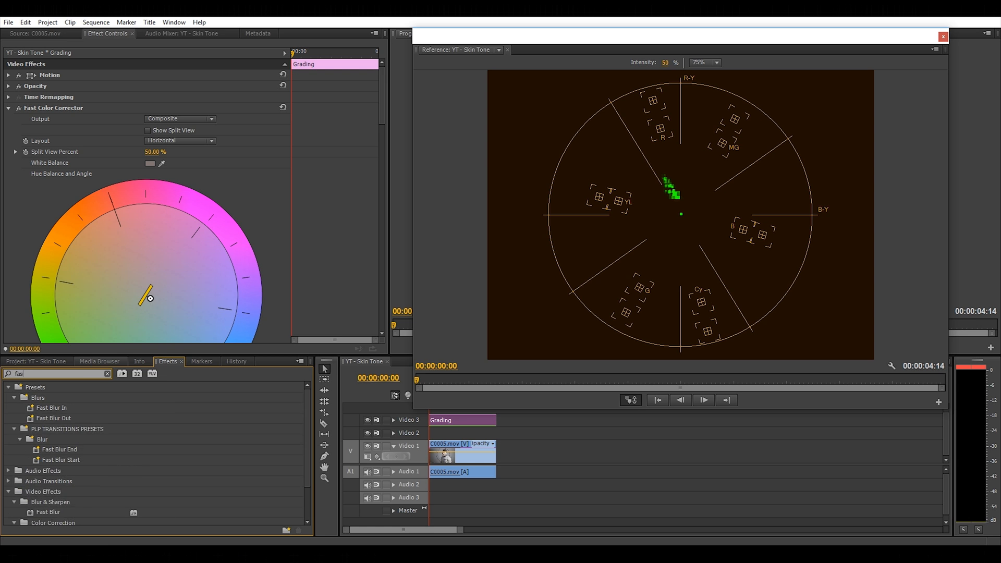
{"action": "type", "text": "fast color"}
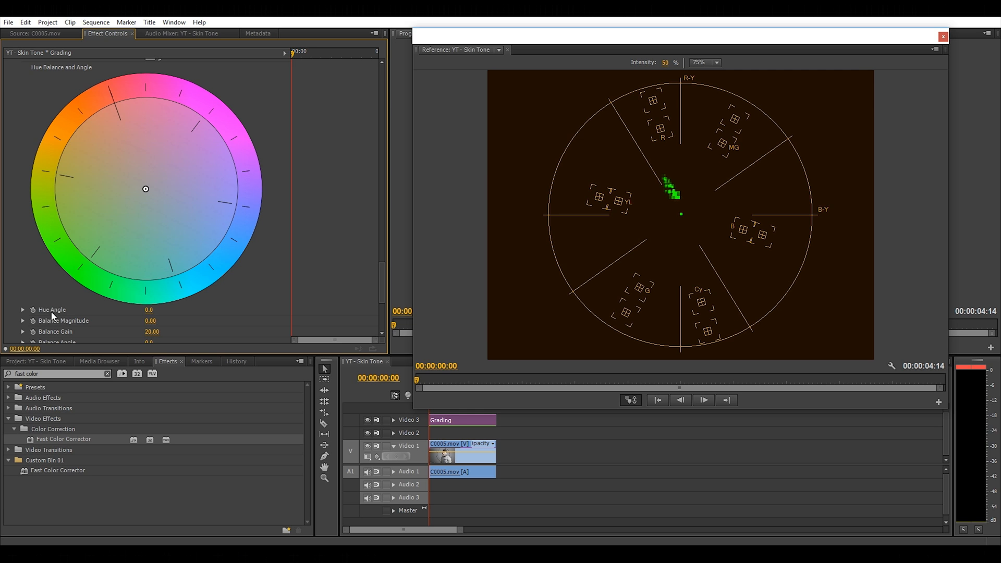
{"action": "mouse_move", "coordinate": [148, 311]}
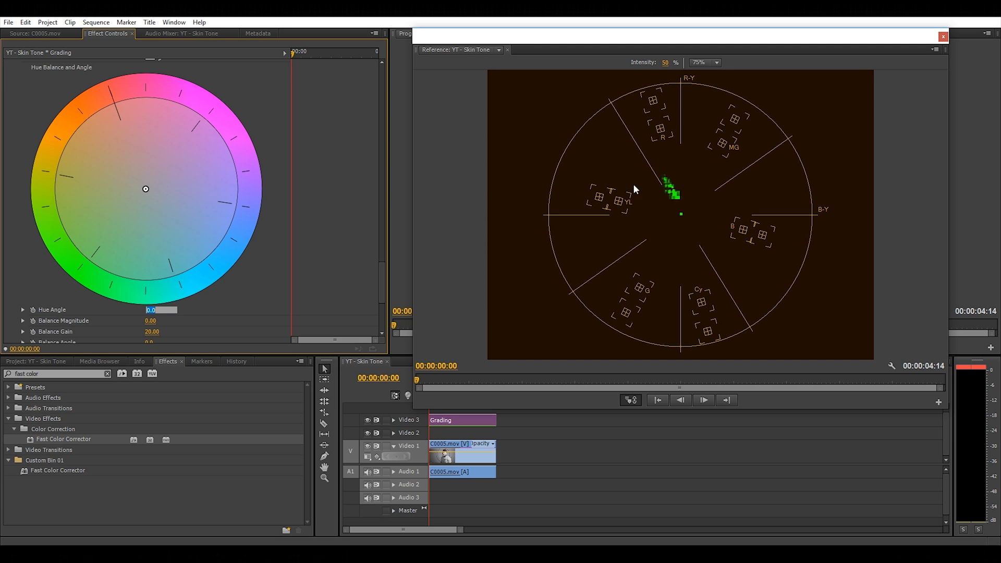
{"action": "mouse_move", "coordinate": [661, 182]}
{"action": "type", "text": "-5"}
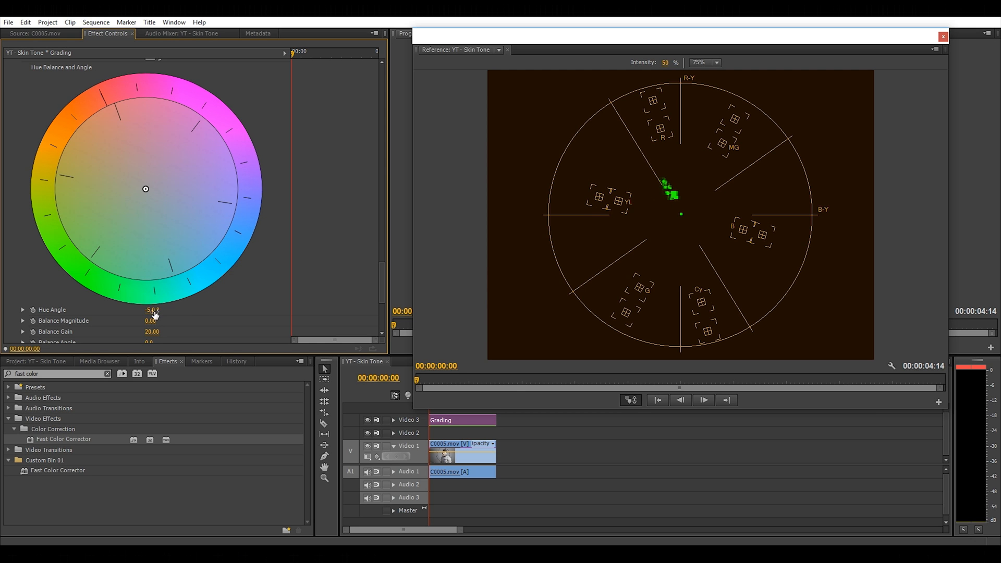
- Set Hue Angle to -10, test nearby values by scrubbing, then settle on -10°
{"action": "type", "text": "-10"}
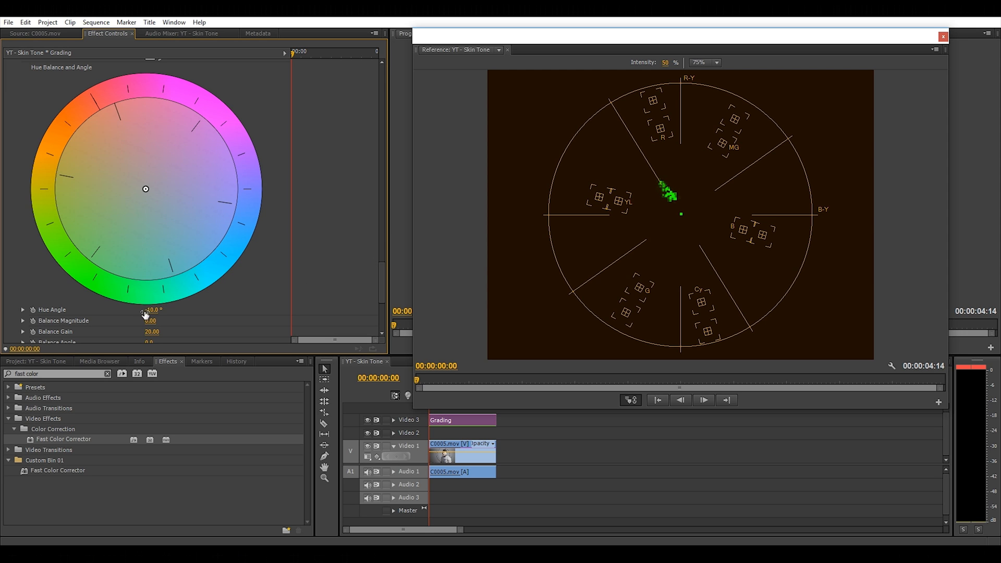
{"action": "left_click_drag", "start_coordinate": [150, 310], "coordinate": [159, 310]}
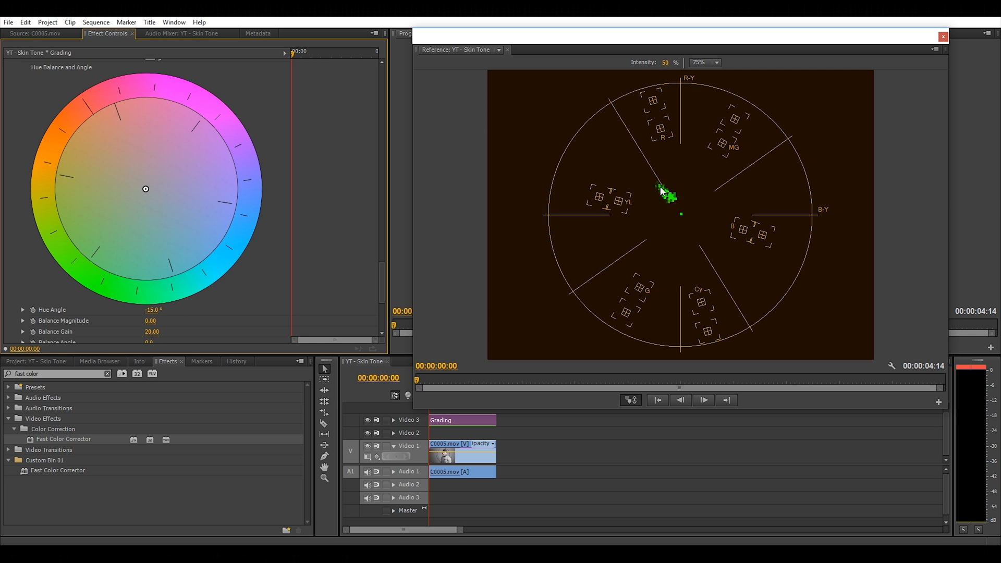
{"action": "double_click", "coordinate": [152, 310]}
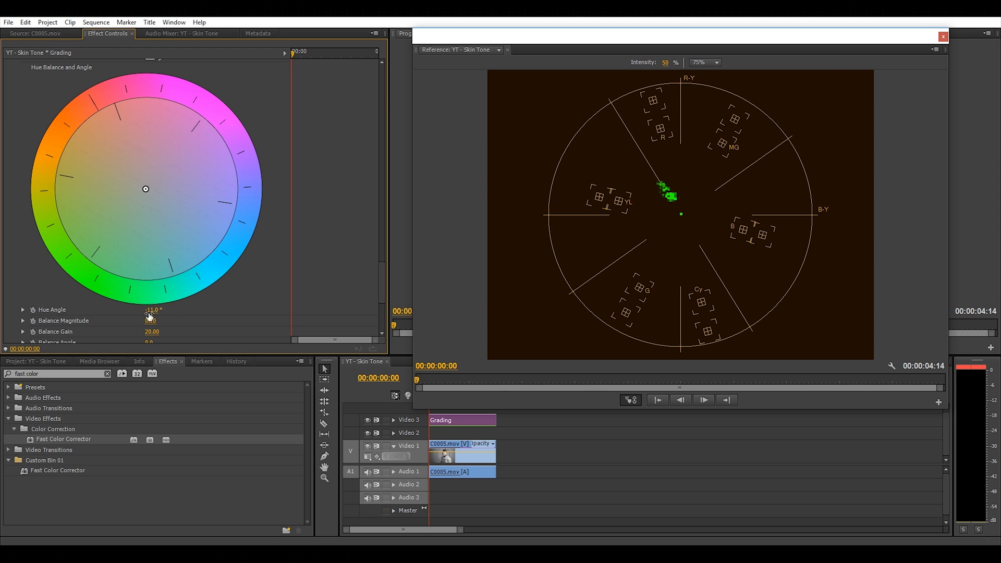
{"action": "left_click_drag", "start_coordinate": [150, 317], "coordinate": [145, 316]}
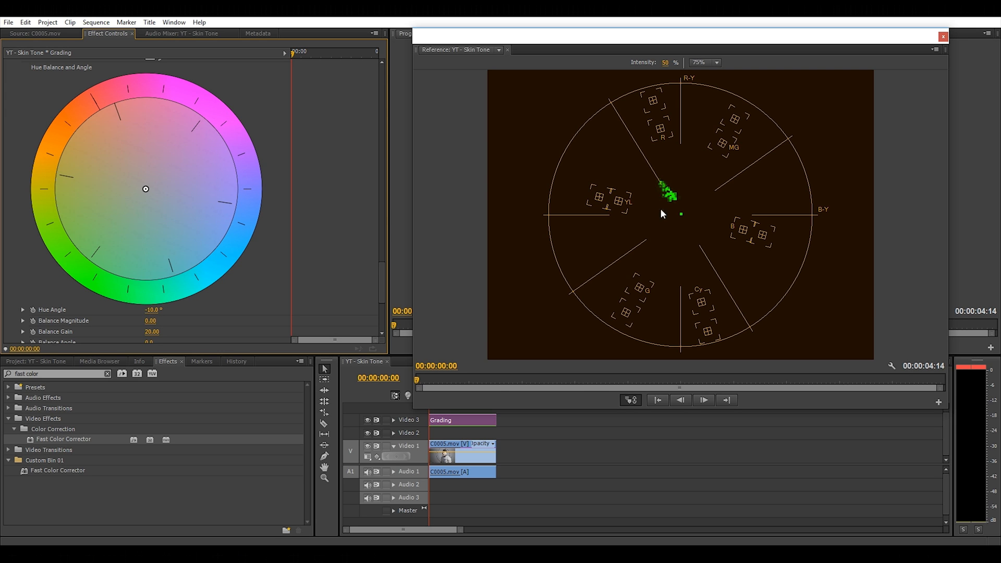
{"action": "mouse_move", "coordinate": [701, 238]}
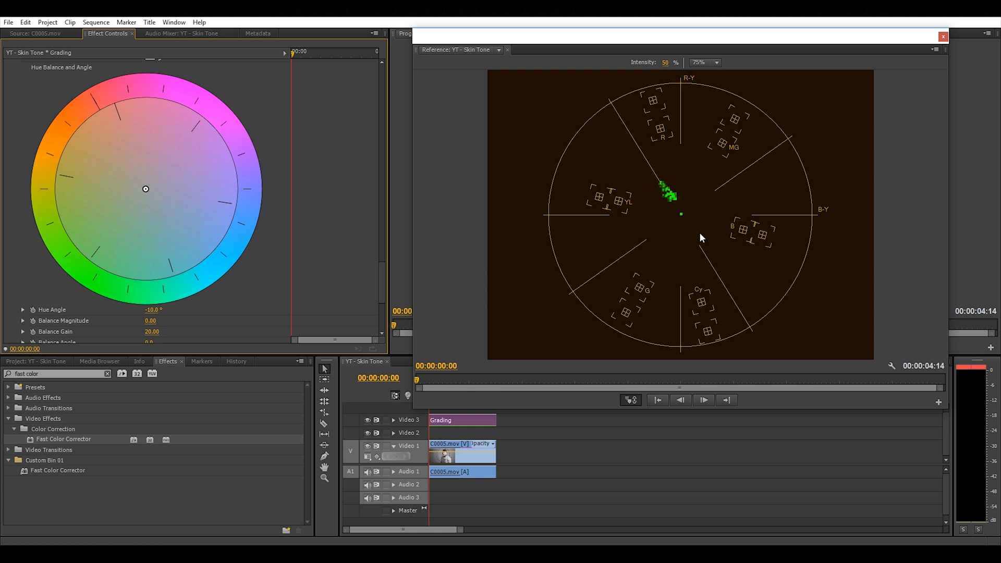
- Close the floating vectorscope Reference Monitor window
{"action": "left_click", "coordinate": [943, 37]}
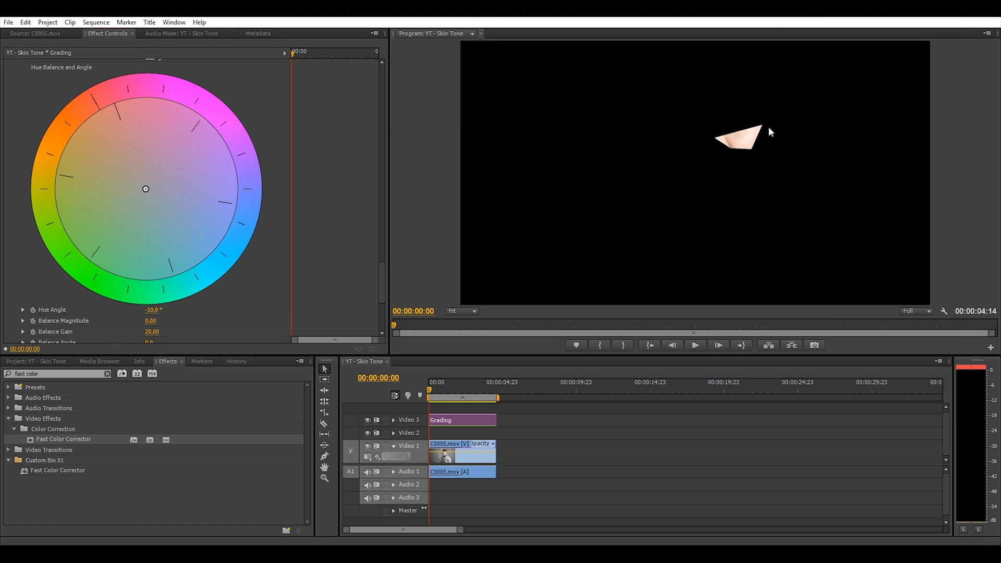